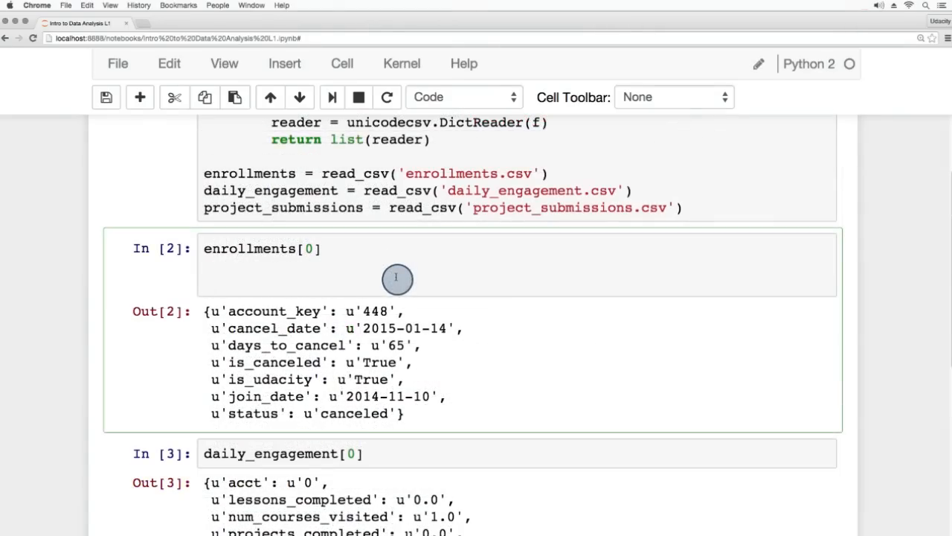
Write the example condition `if is_canceled == 'True':` in the enrollments cell and review the clean-up code below.
left_click(298, 282)
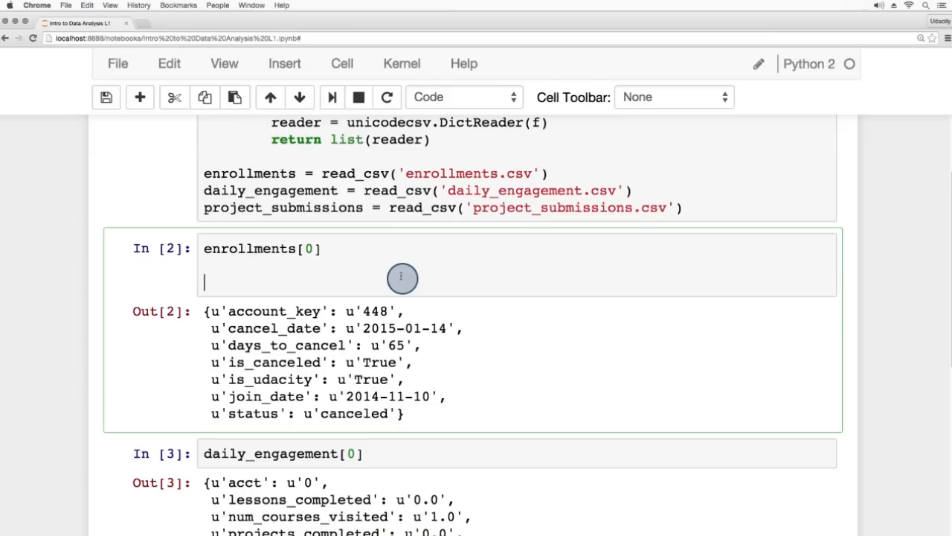
type("if is_canceled == 'True'")
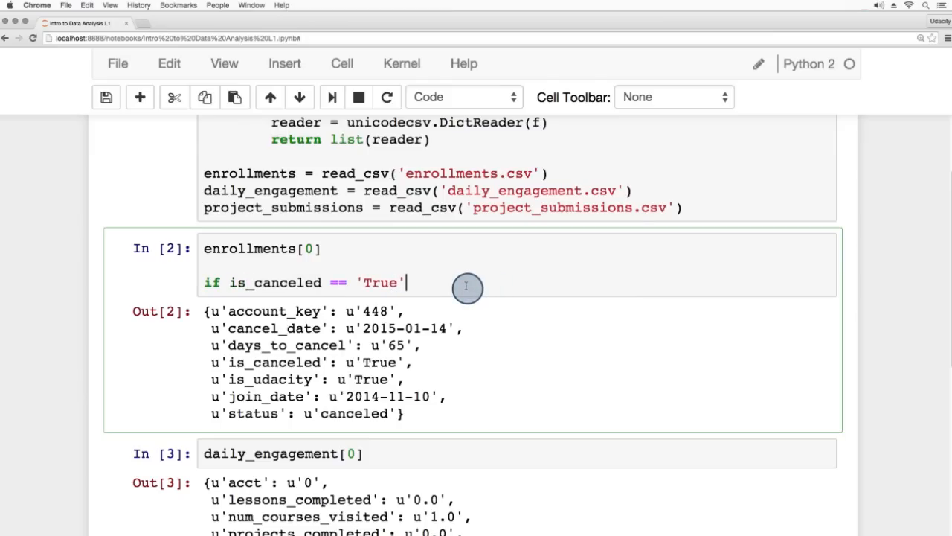
type(":")
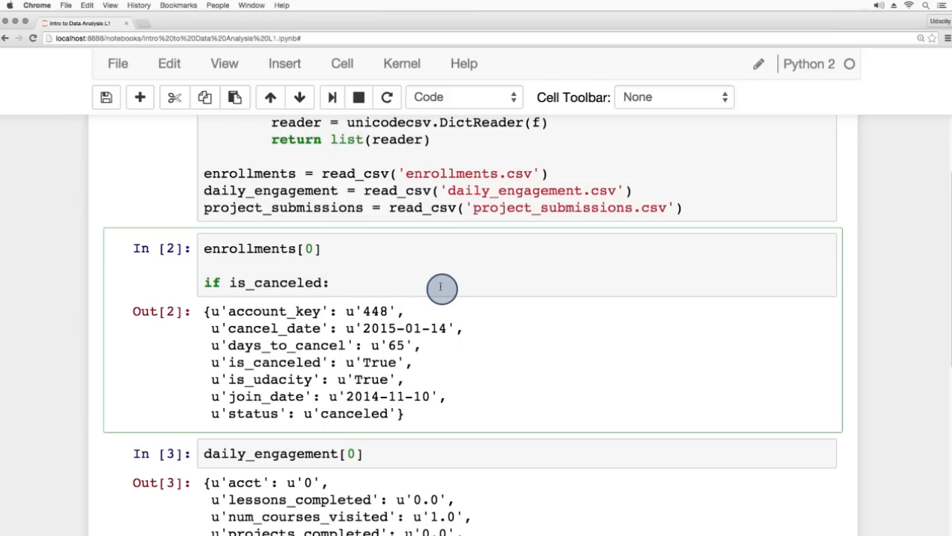
left_click(330, 283)
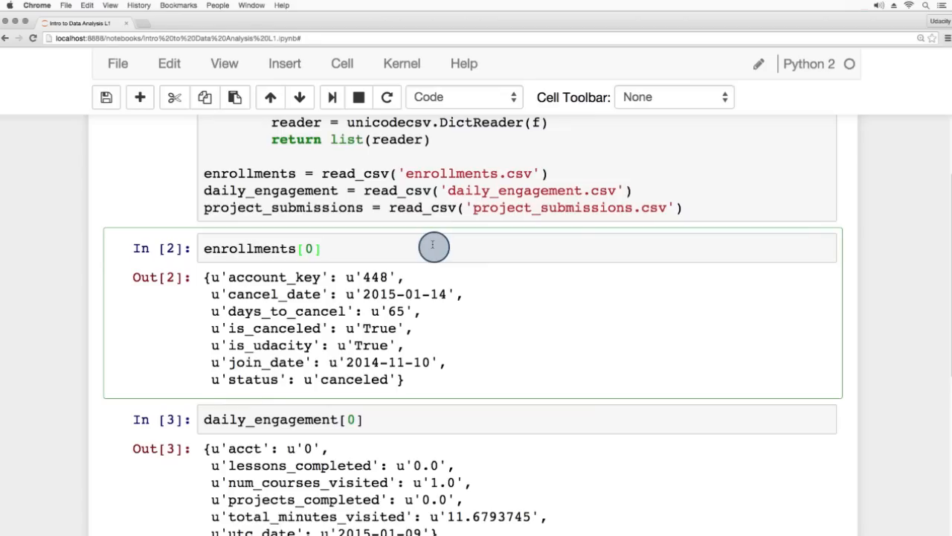
scroll("down", 3)
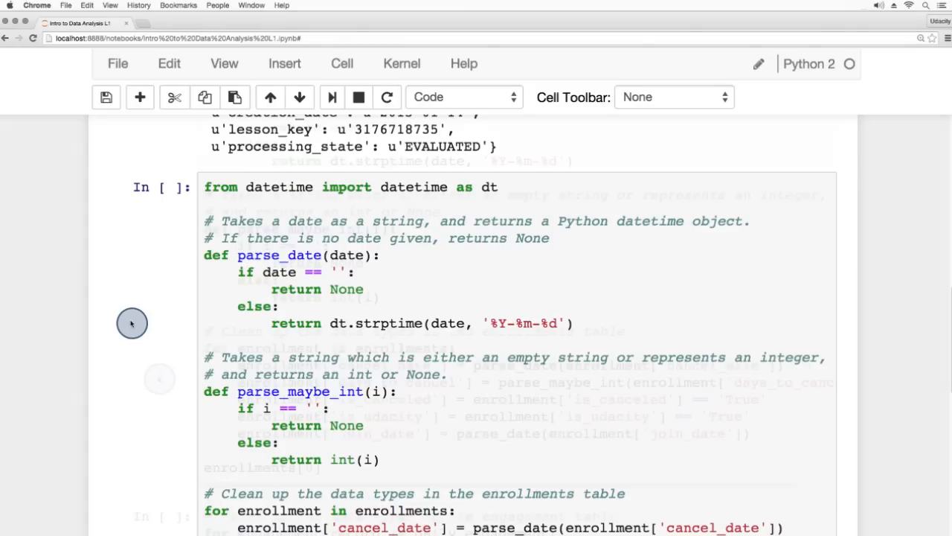
scroll("down", 3)
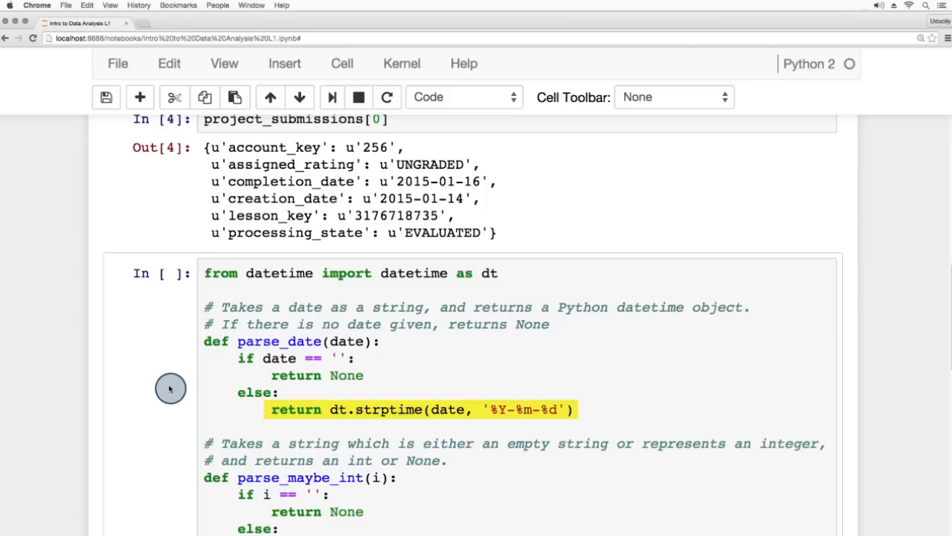
left_click(163, 399)
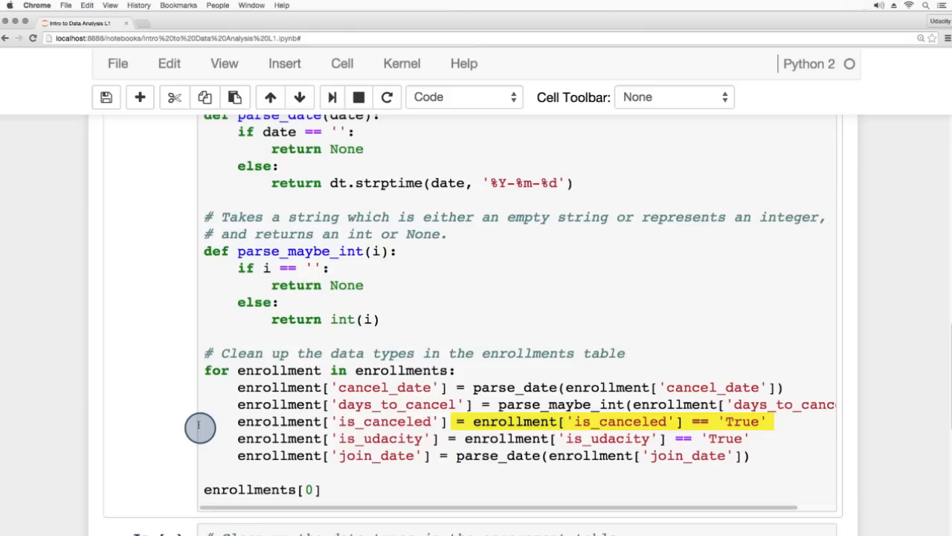
mouse_move(181, 423)
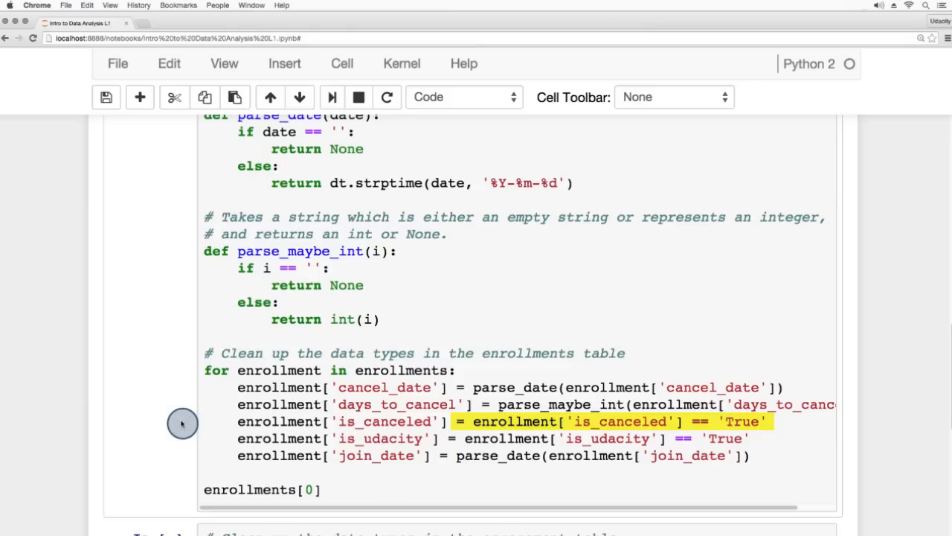
scroll("down", 3)
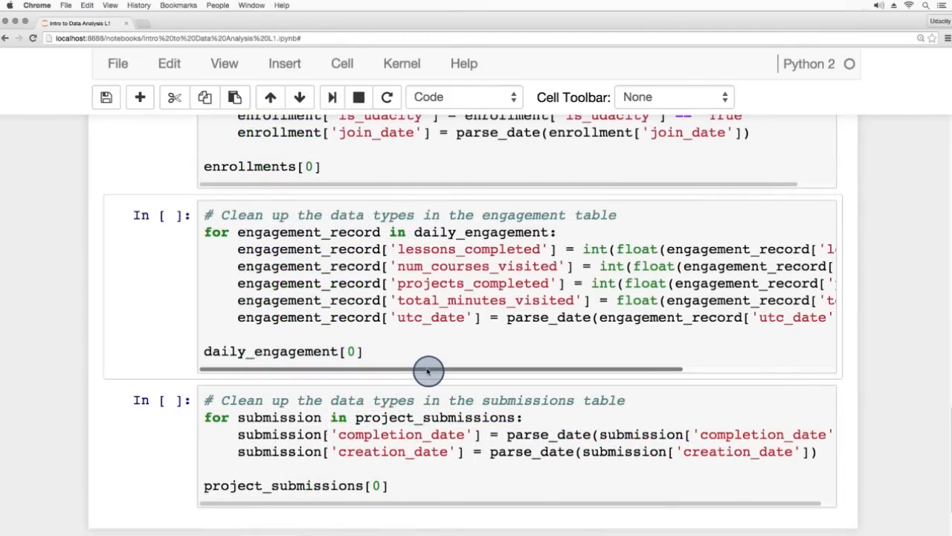
left_click_drag(429, 369, 595, 369)
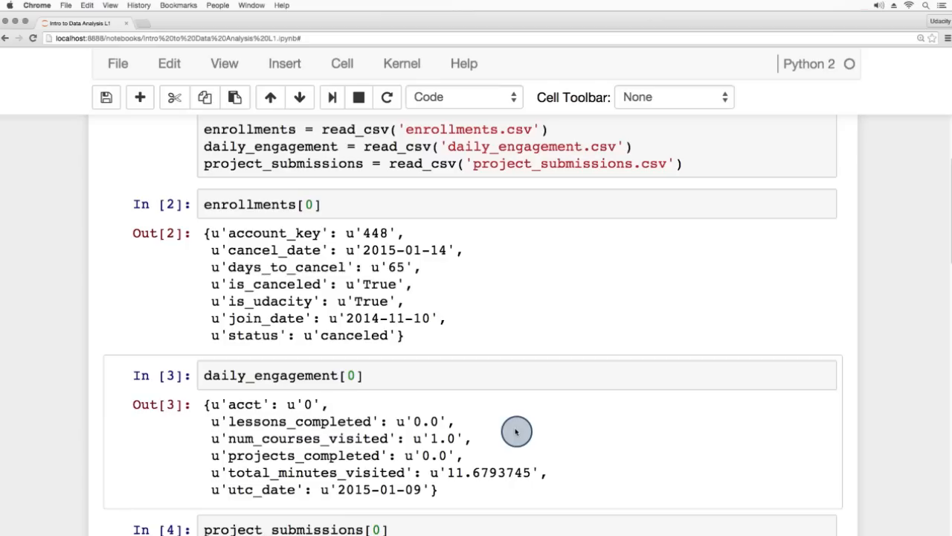
mouse_move(509, 435)
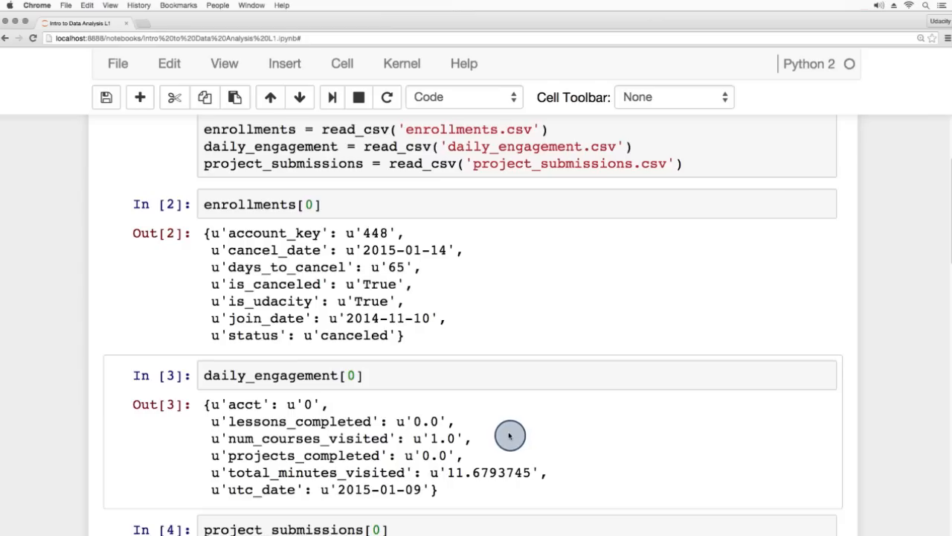
mouse_move(503, 433)
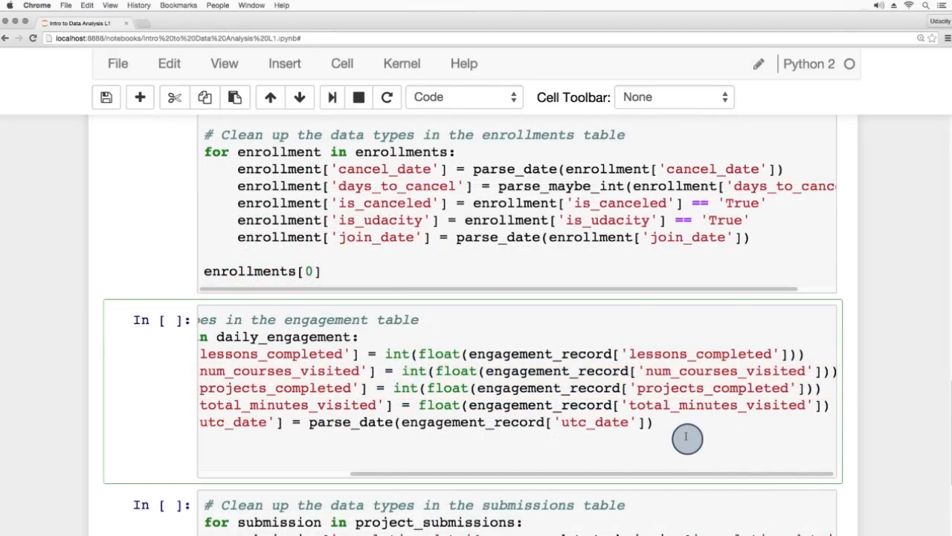
mouse_move(412, 275)
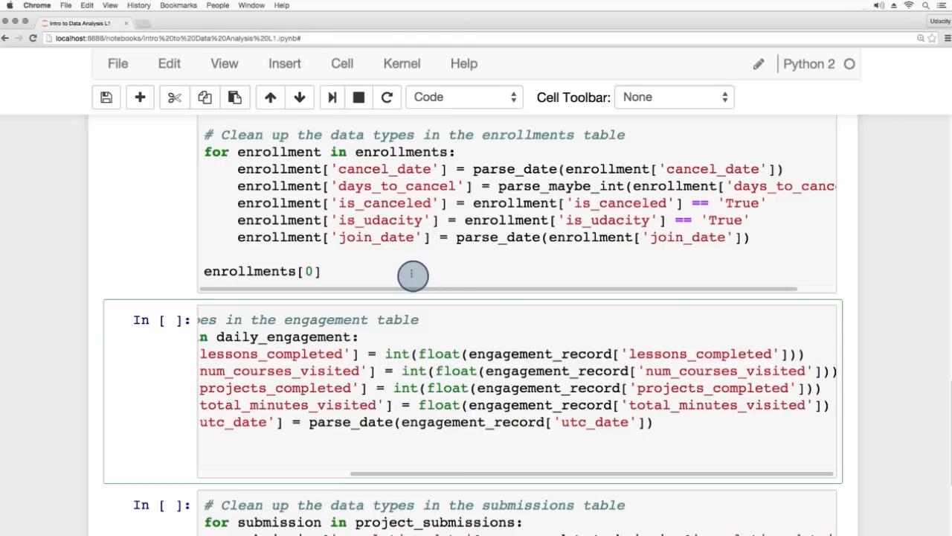
Run the enrollments, engagement and submissions clean-up cells to show their first converted records.
left_click(334, 97)
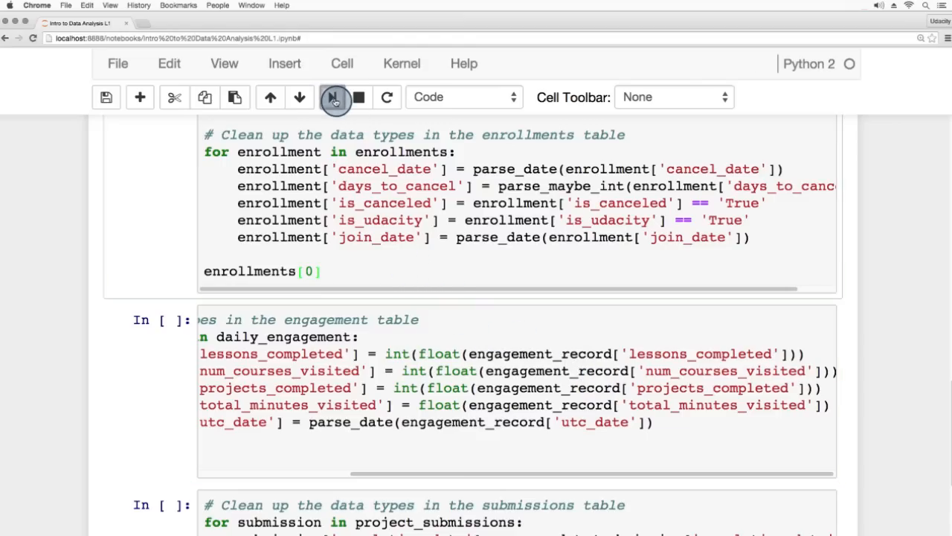
left_click(333, 97)
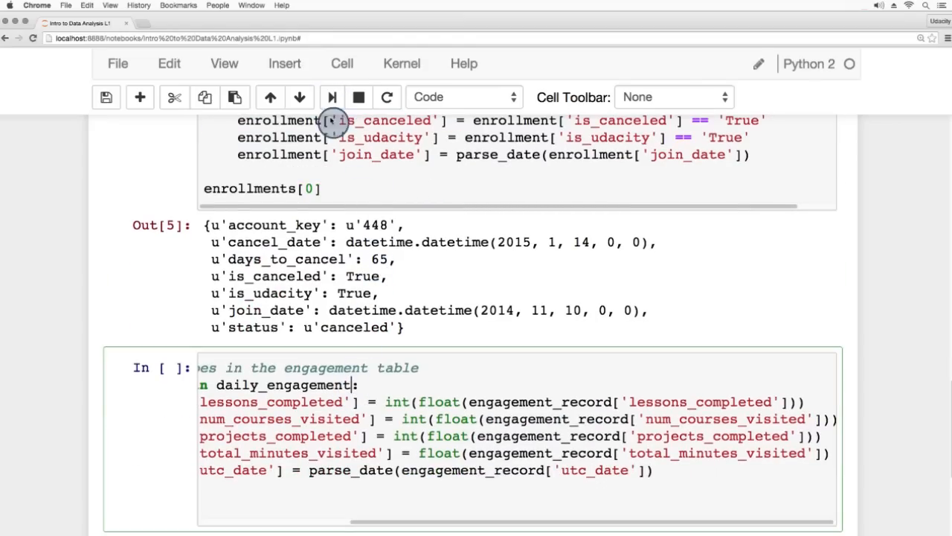
left_click(332, 97)
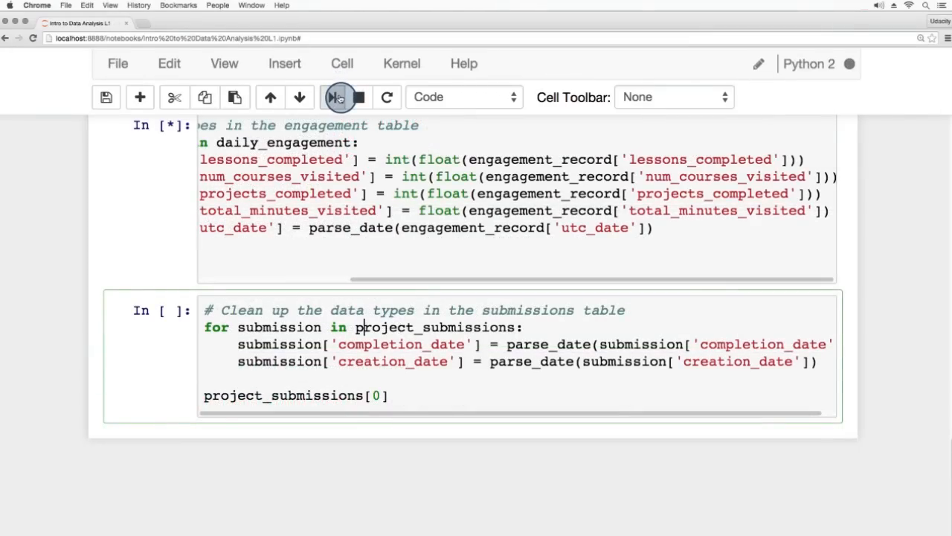
left_click(336, 99)
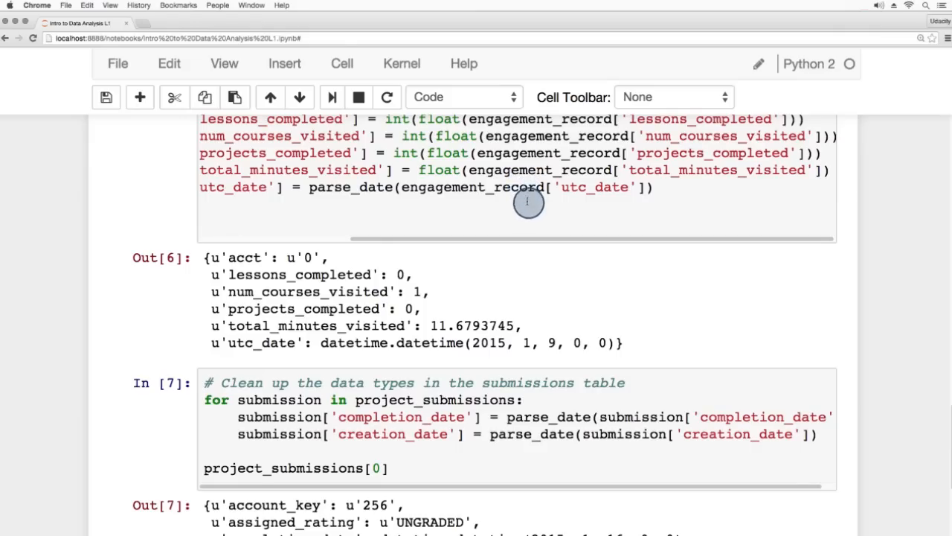
mouse_move(531, 217)
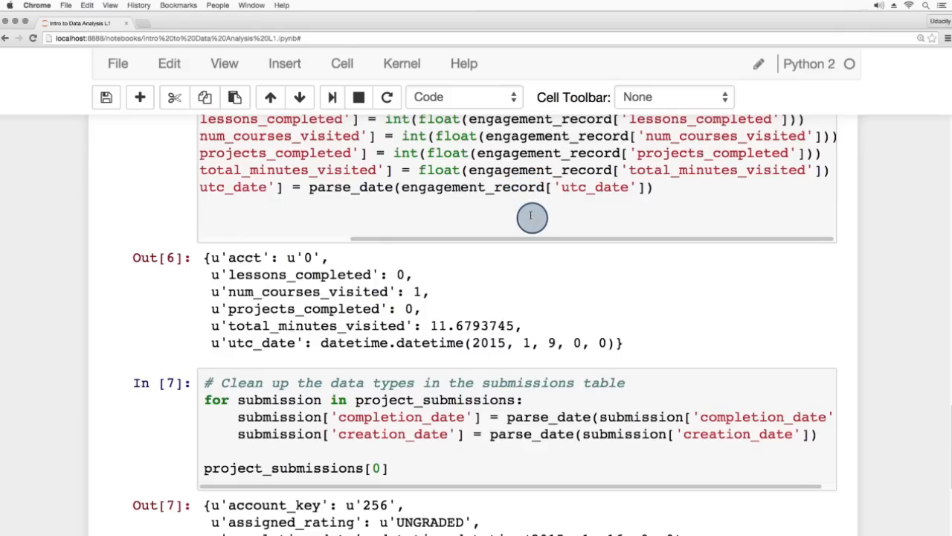